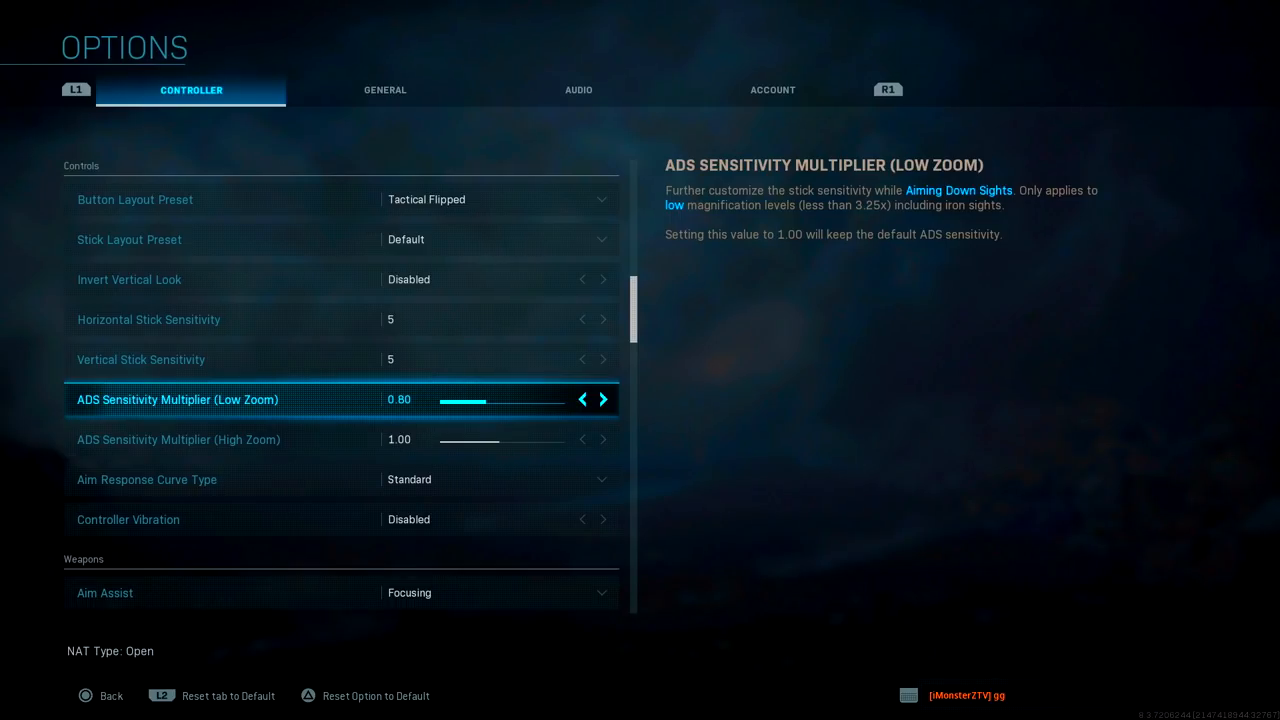
# Nudge ADS Sensitivity Multiplier (Low Zoom) up then back down to land around 0.87
pyautogui.click(602, 400)
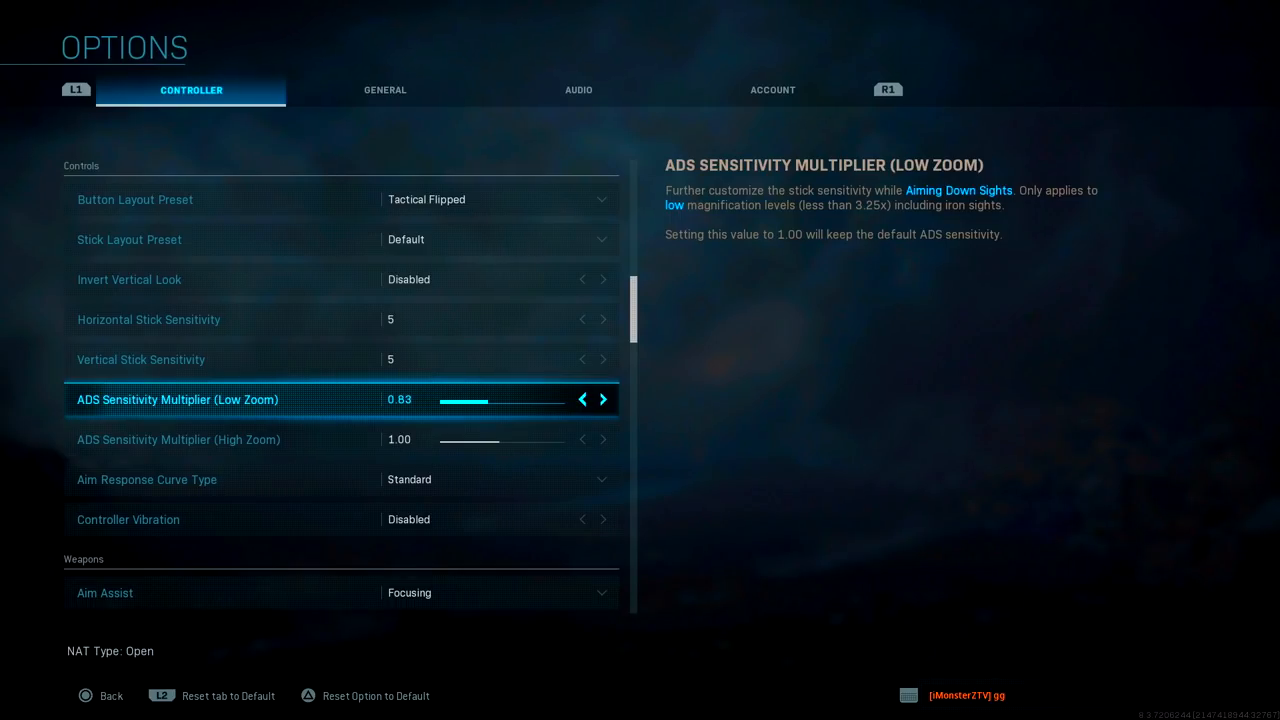
pyautogui.click(602, 400)
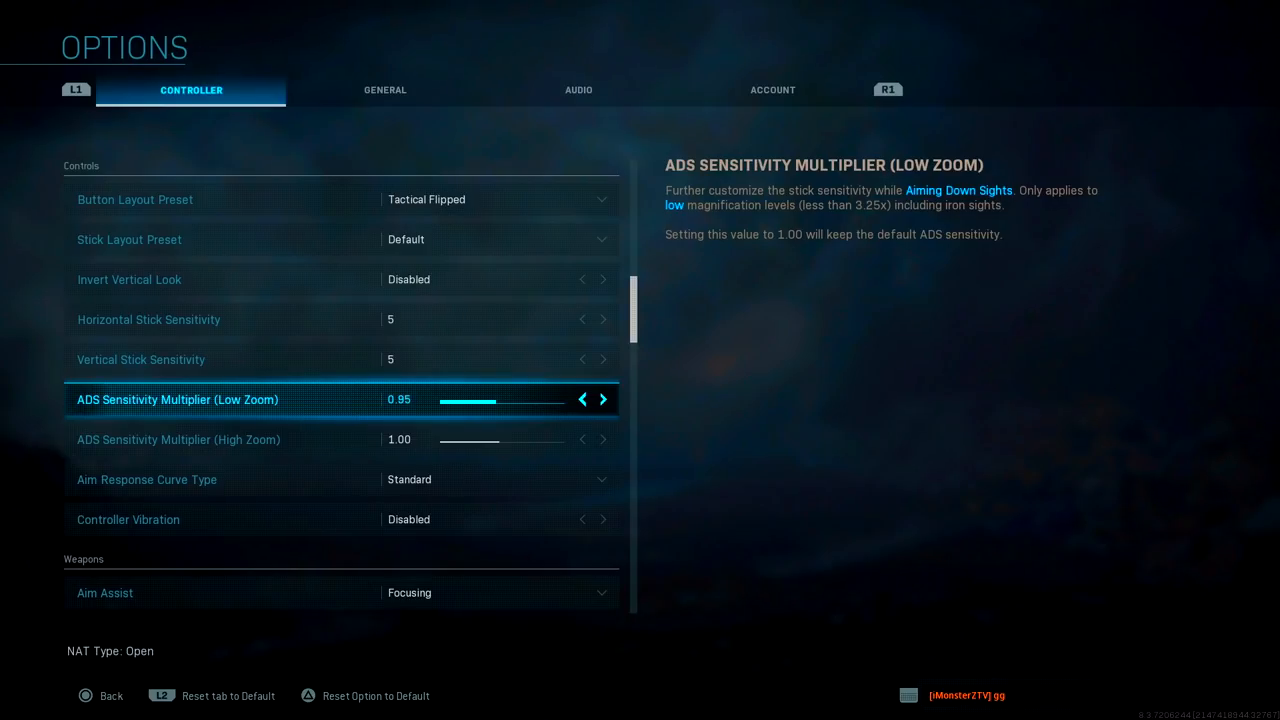
pyautogui.click(602, 400)
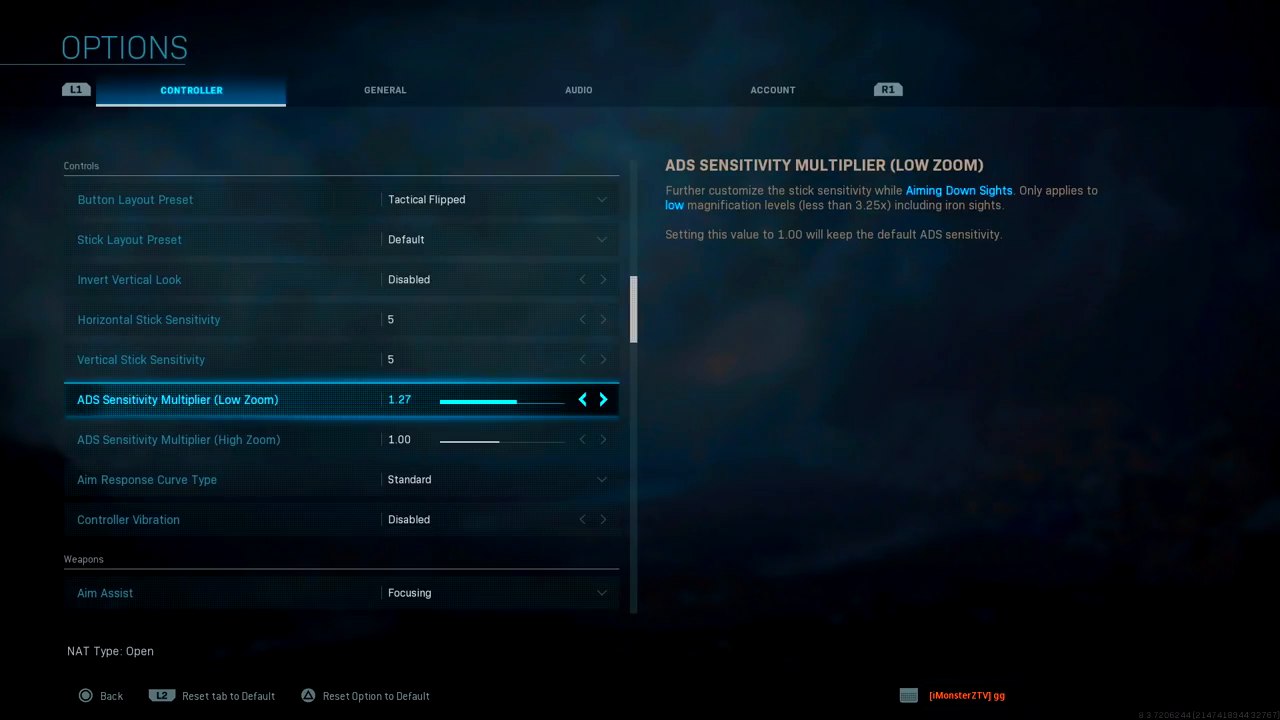
pyautogui.click(580, 400)
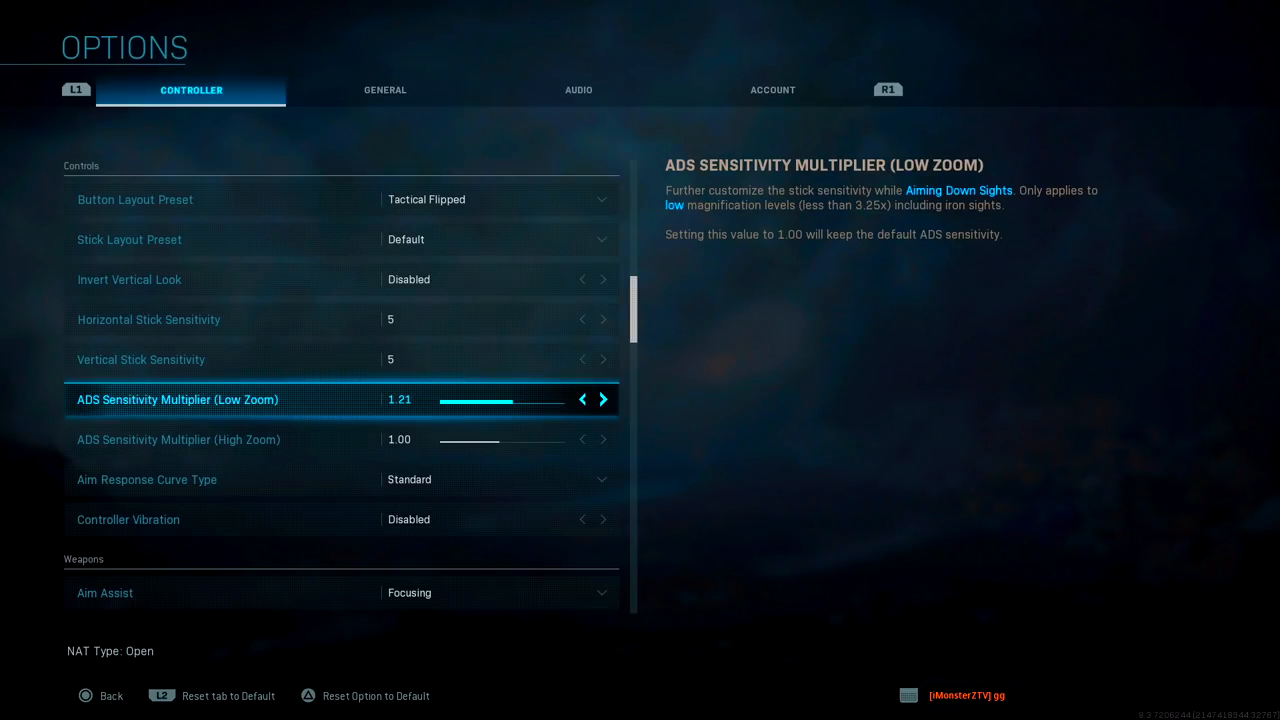
pyautogui.click(582, 400)
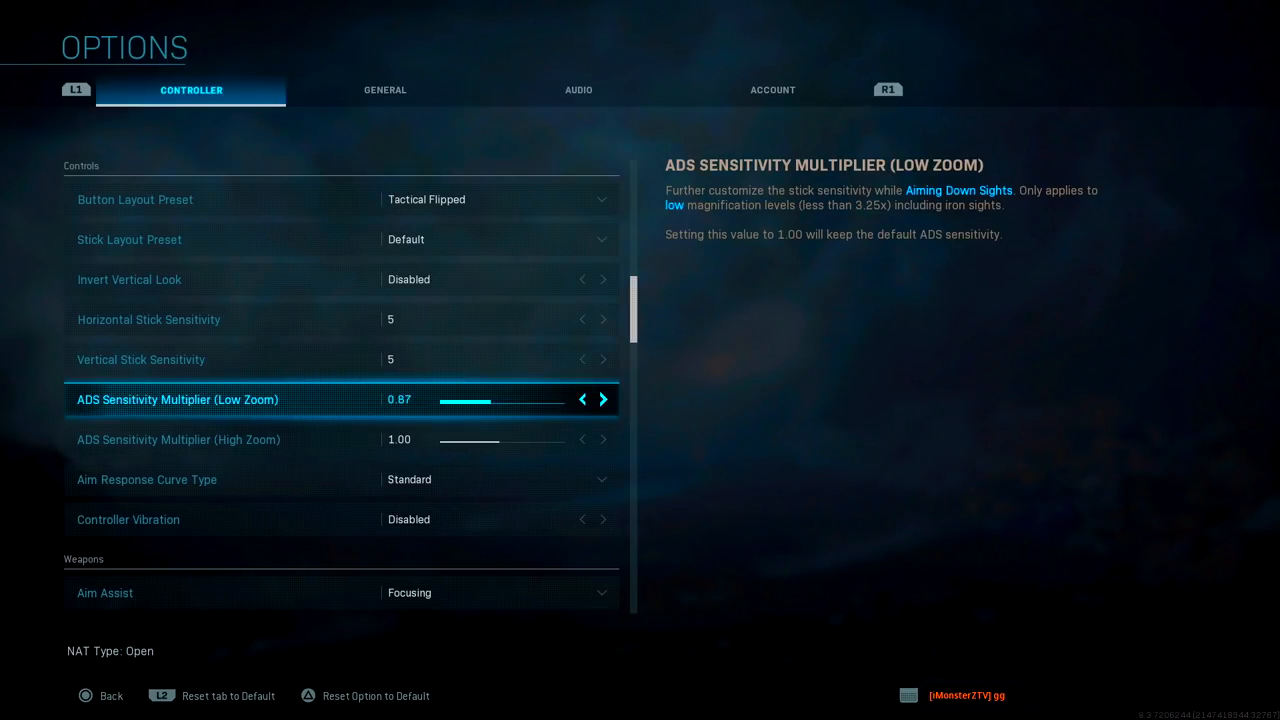
pyautogui.click(582, 400)
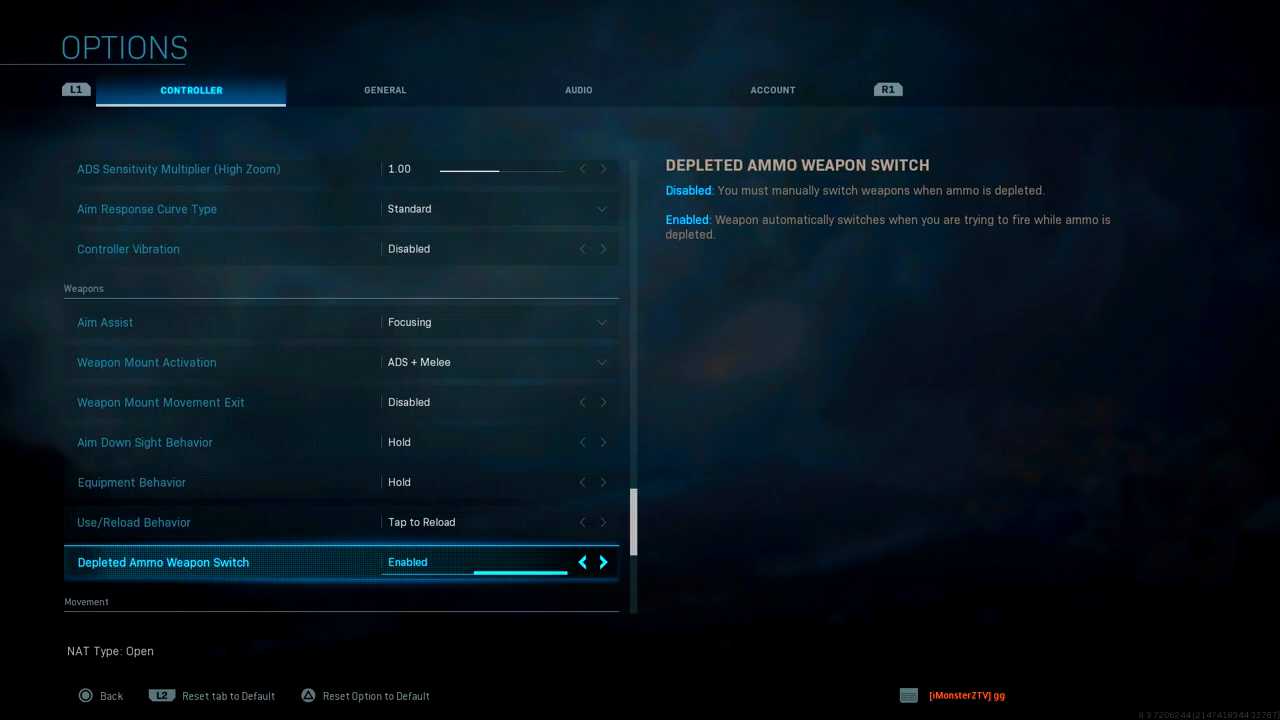
# Set Vehicle Camera Recenter to Enabled further down the controller settings
pyautogui.scroll(-3)
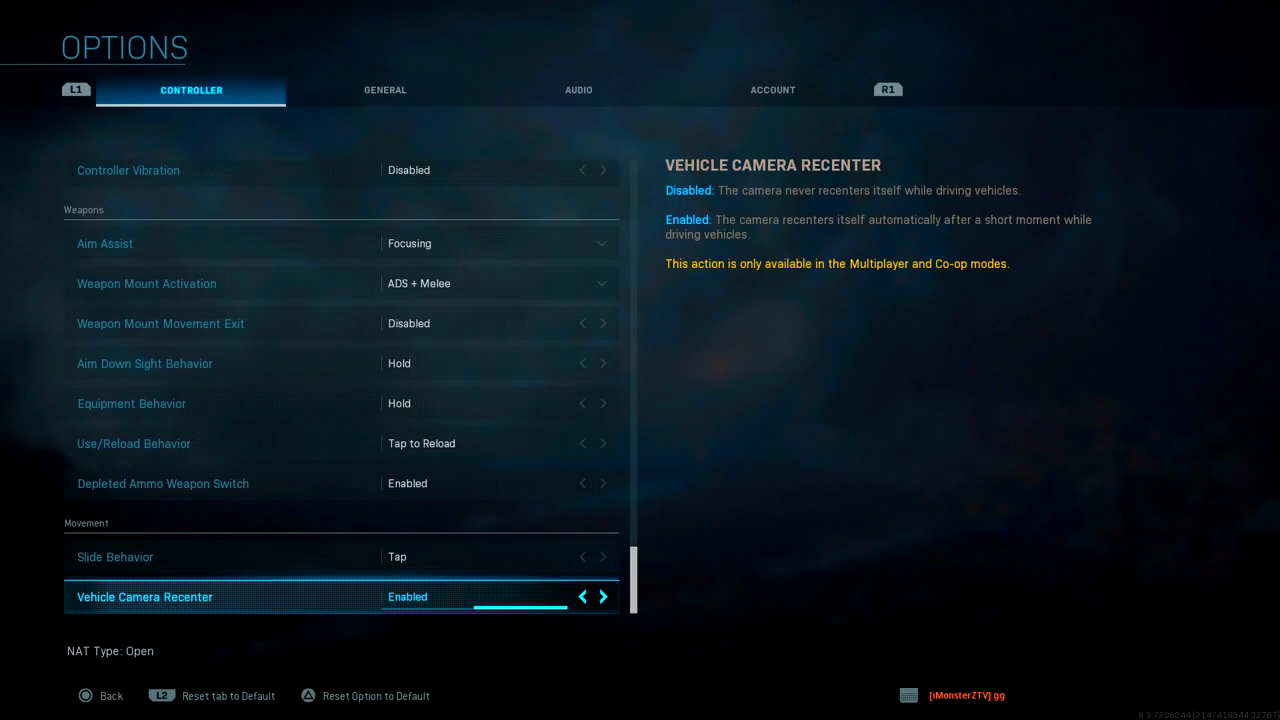
pyautogui.click(384, 90)
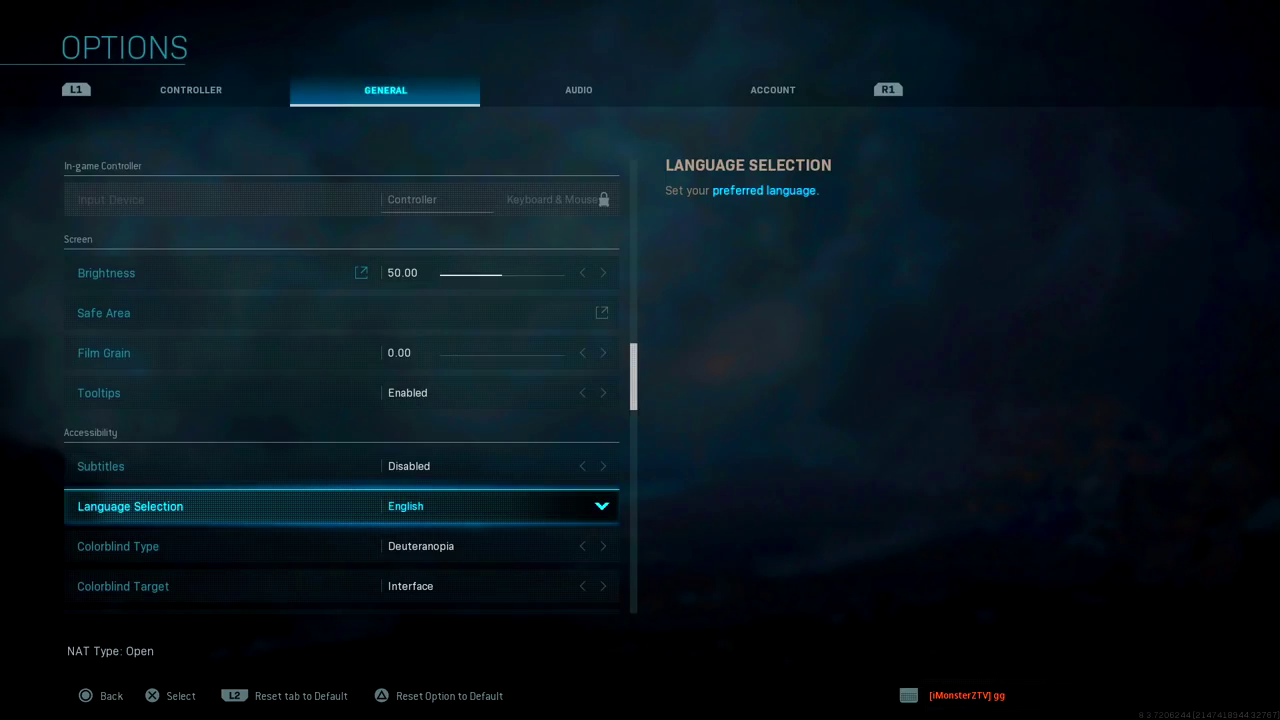
# Select the Colorblind Type setting under Accessibility, showing Deuteranopia
pyautogui.click(116, 546)
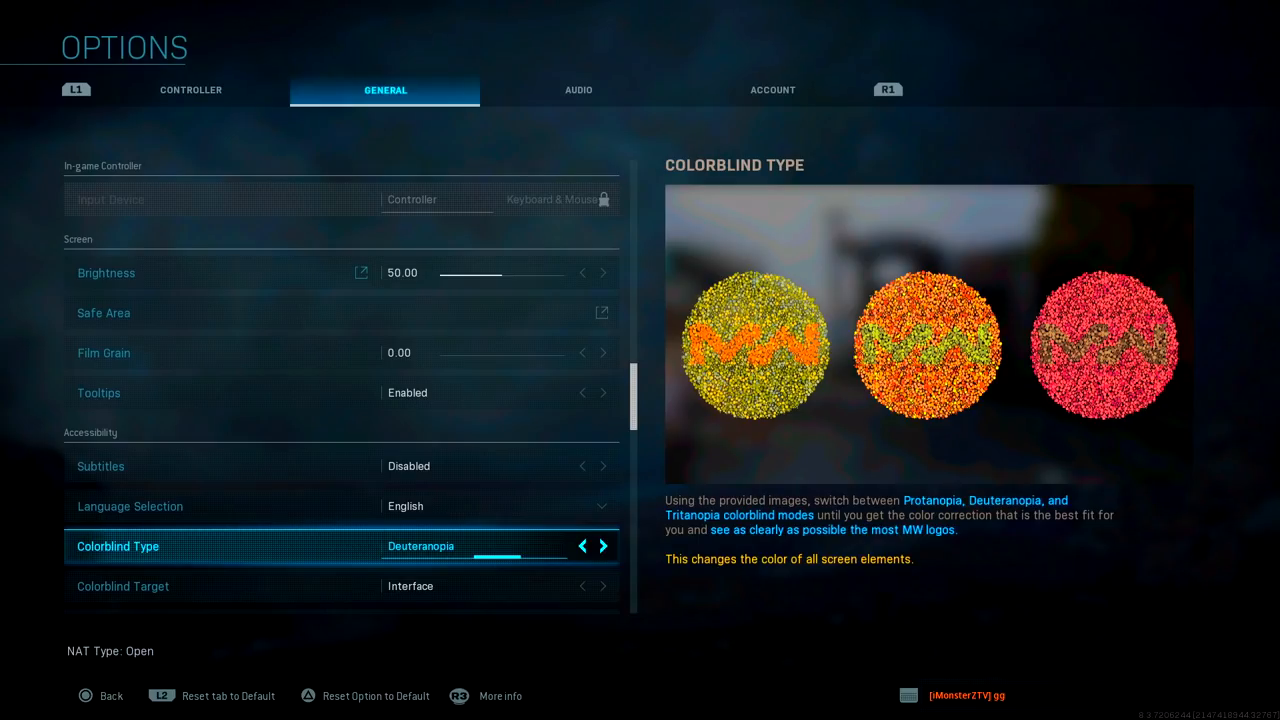
# Cycle Colorblind Type through Tritanopia, Protanopia and Disabled, settling back on Deuteranopia
pyautogui.click(602, 546)
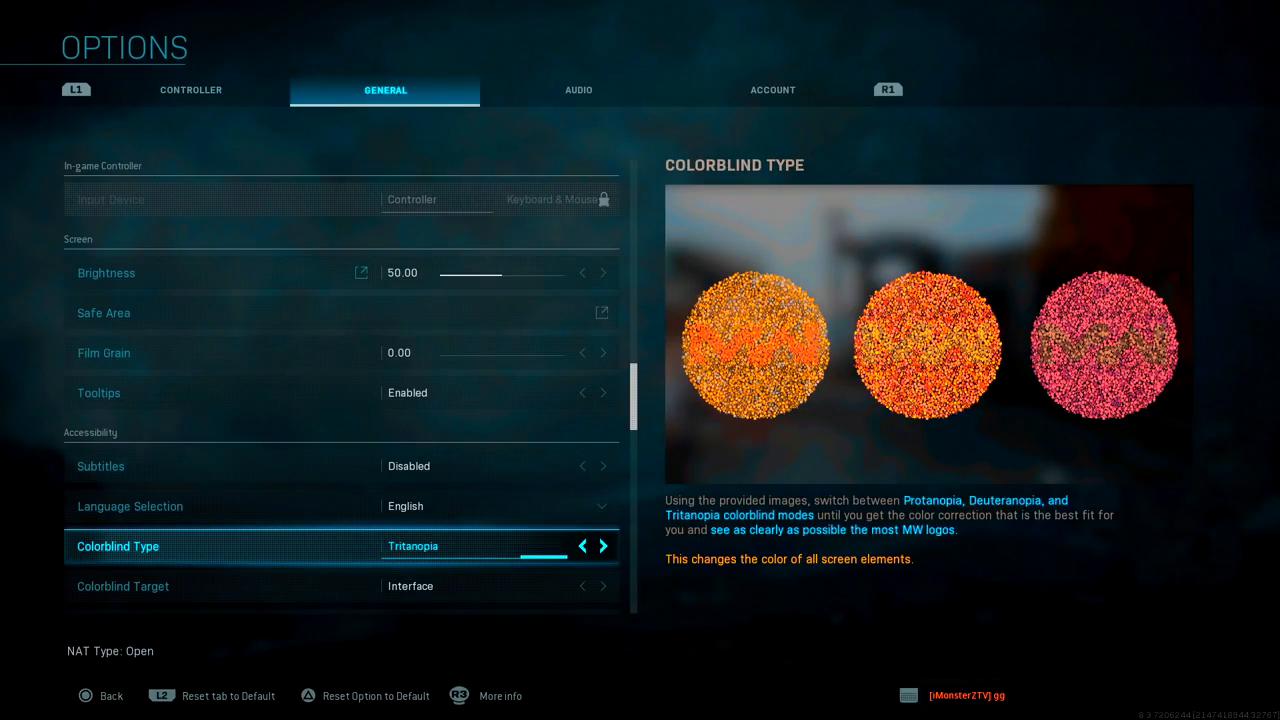
pyautogui.click(584, 546)
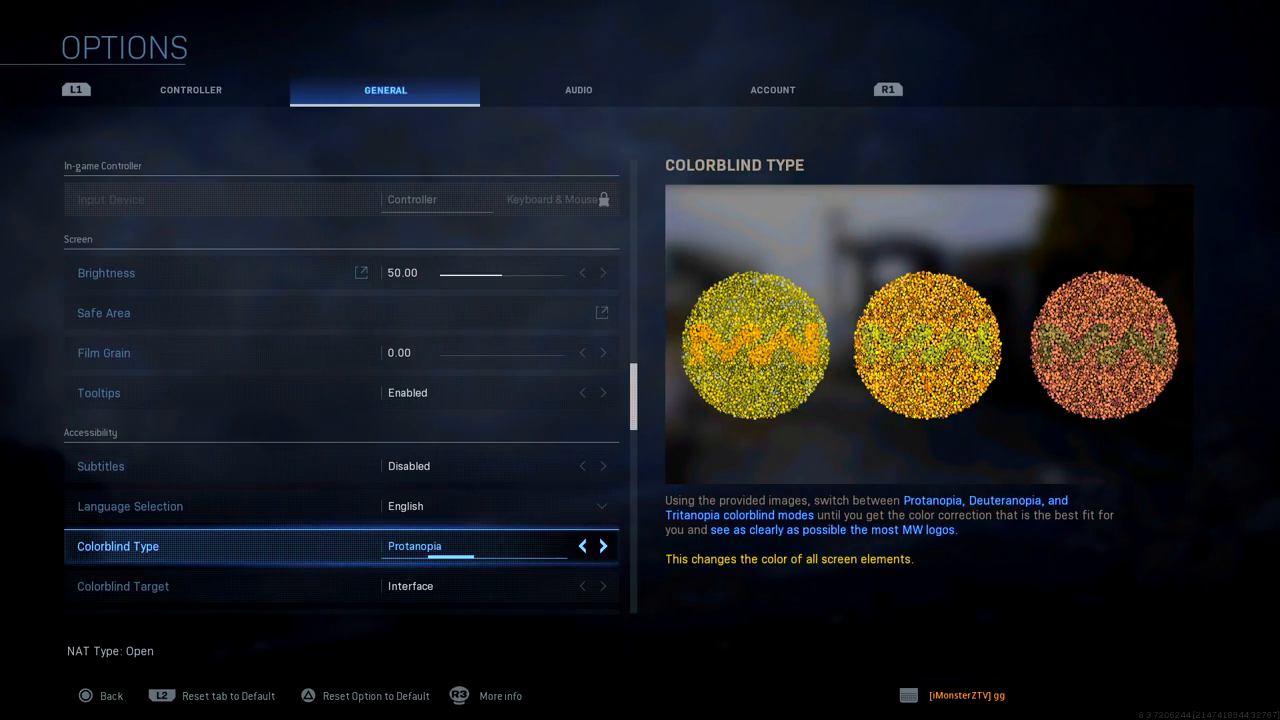
pyautogui.click(584, 546)
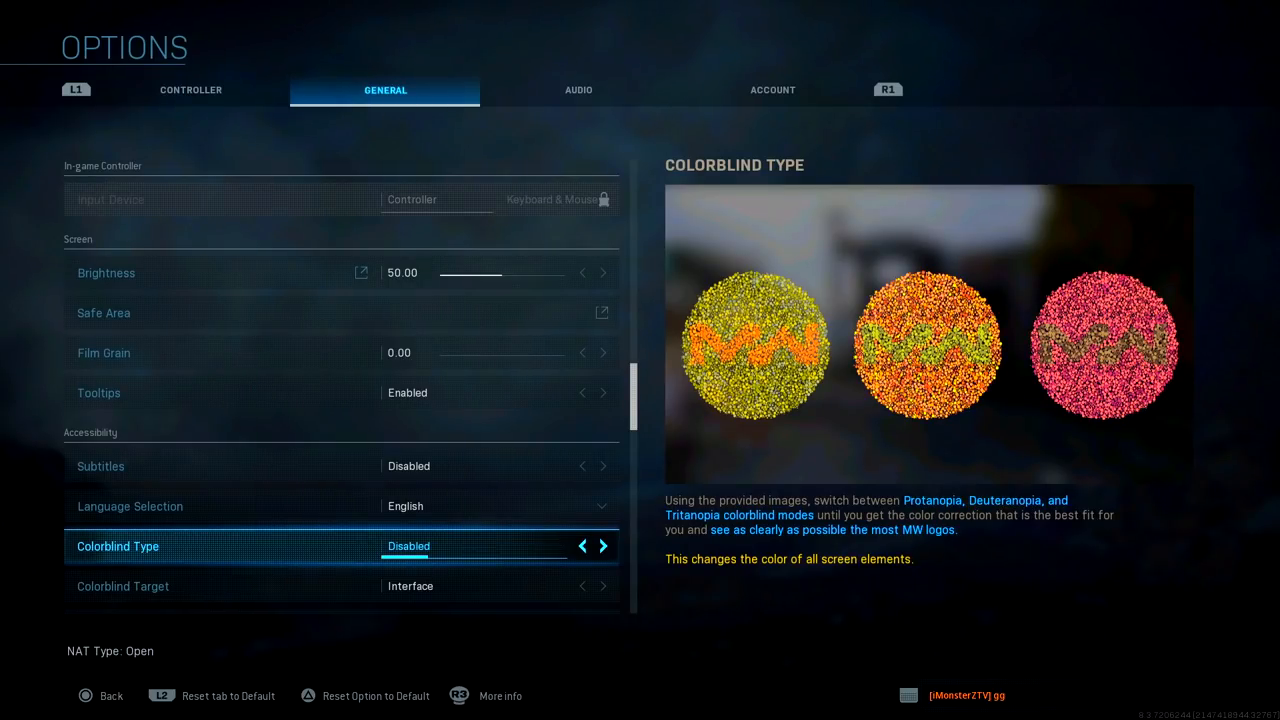
pyautogui.click(602, 546)
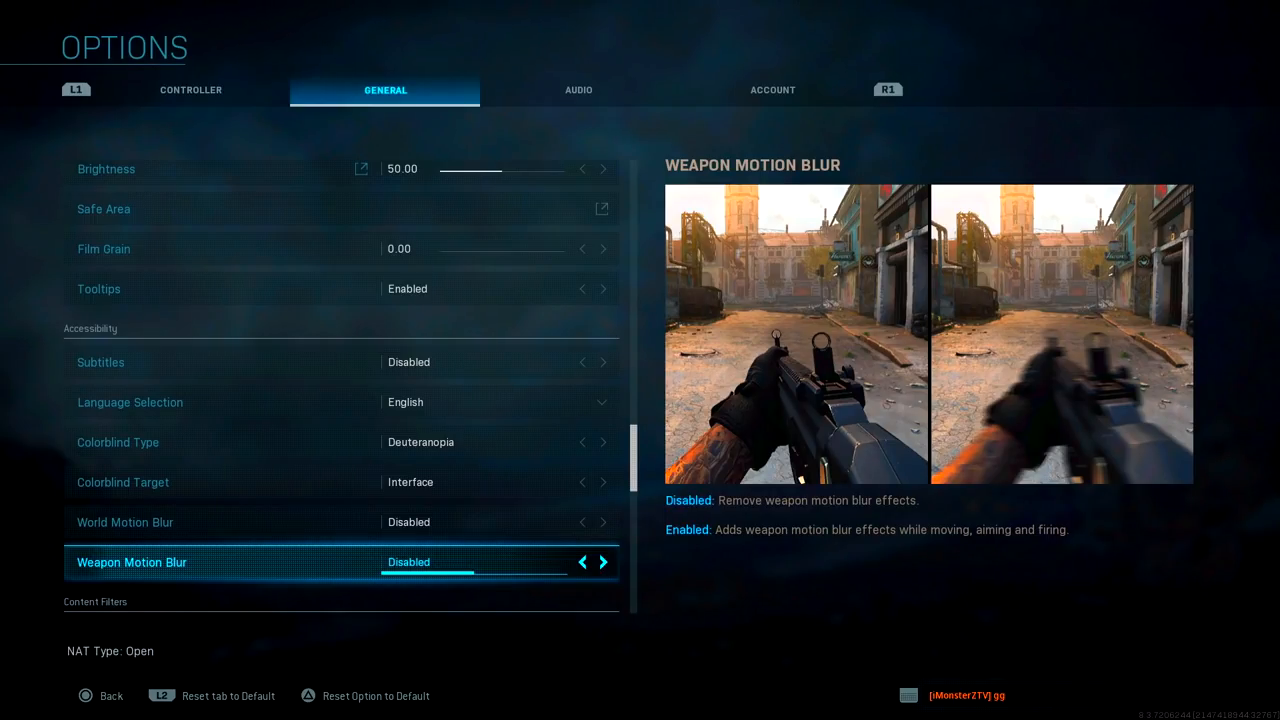
# Move down past the disabled World and Weapon Motion Blur settings toward Content Filters
pyautogui.scroll(-3)
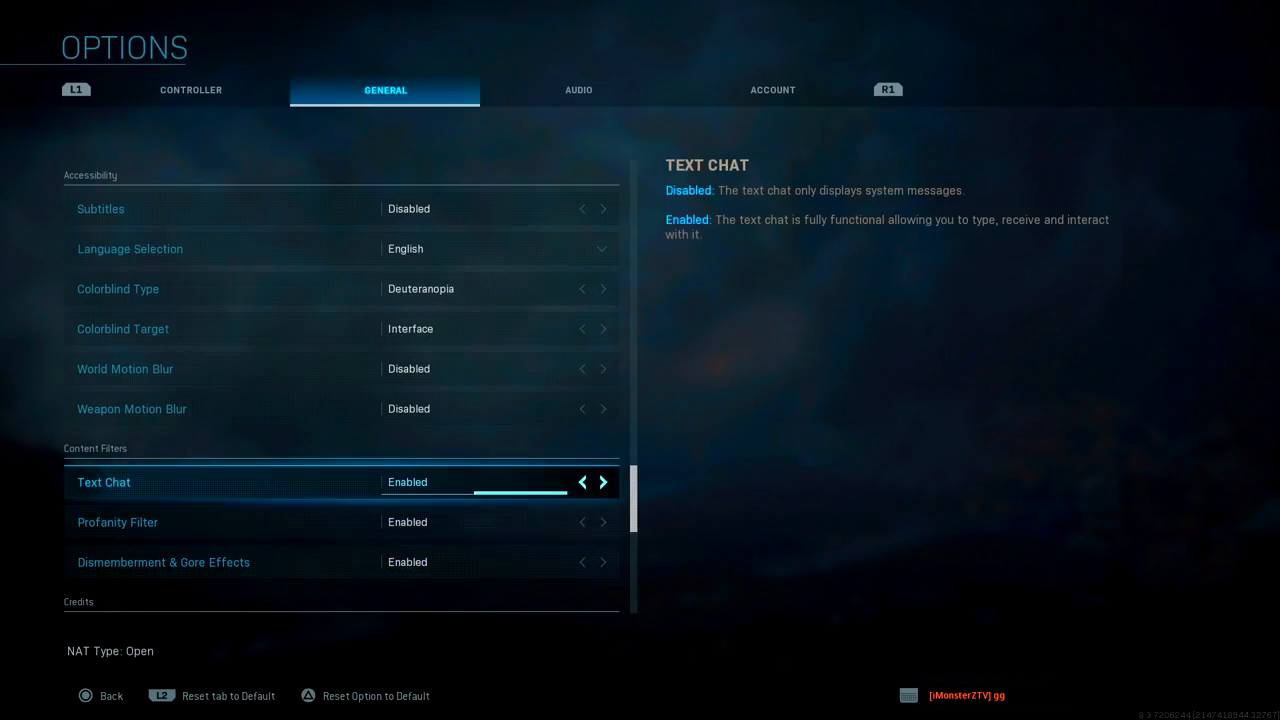
pyautogui.scroll(-3)
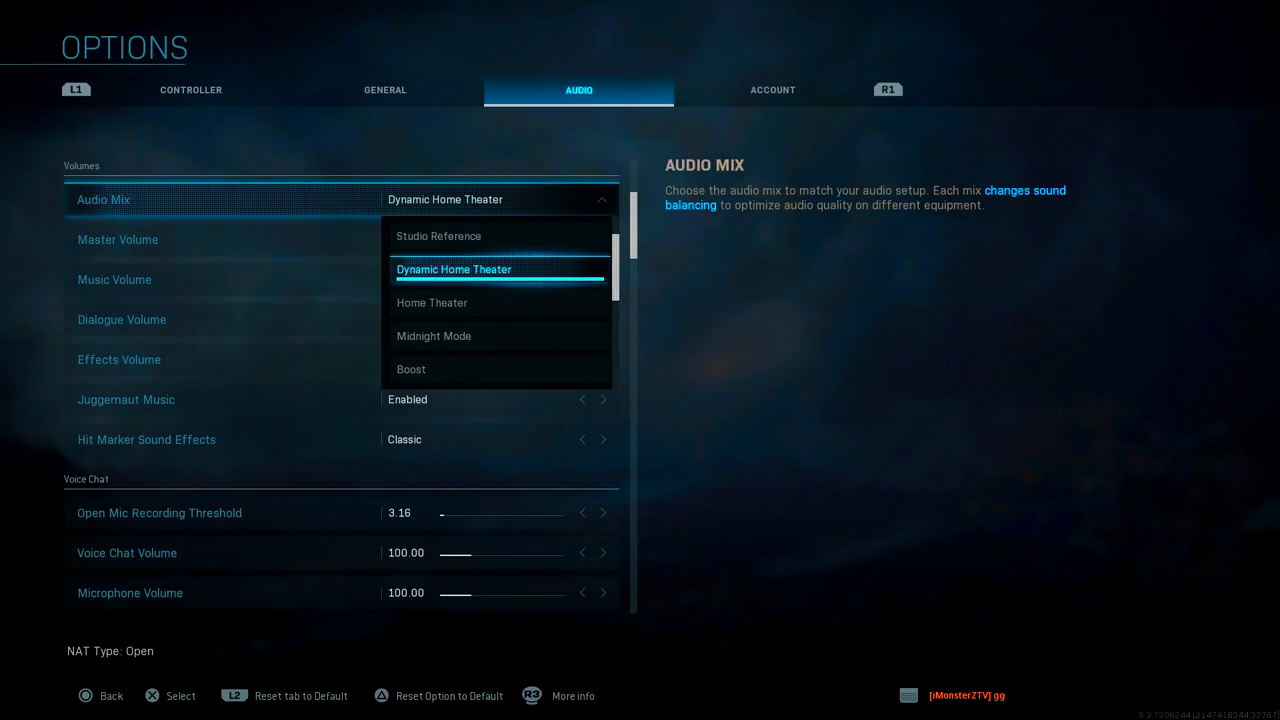
# Move down the Audio settings with Dynamic Home Theater chosen as the audio mix
pyautogui.scroll(-3)
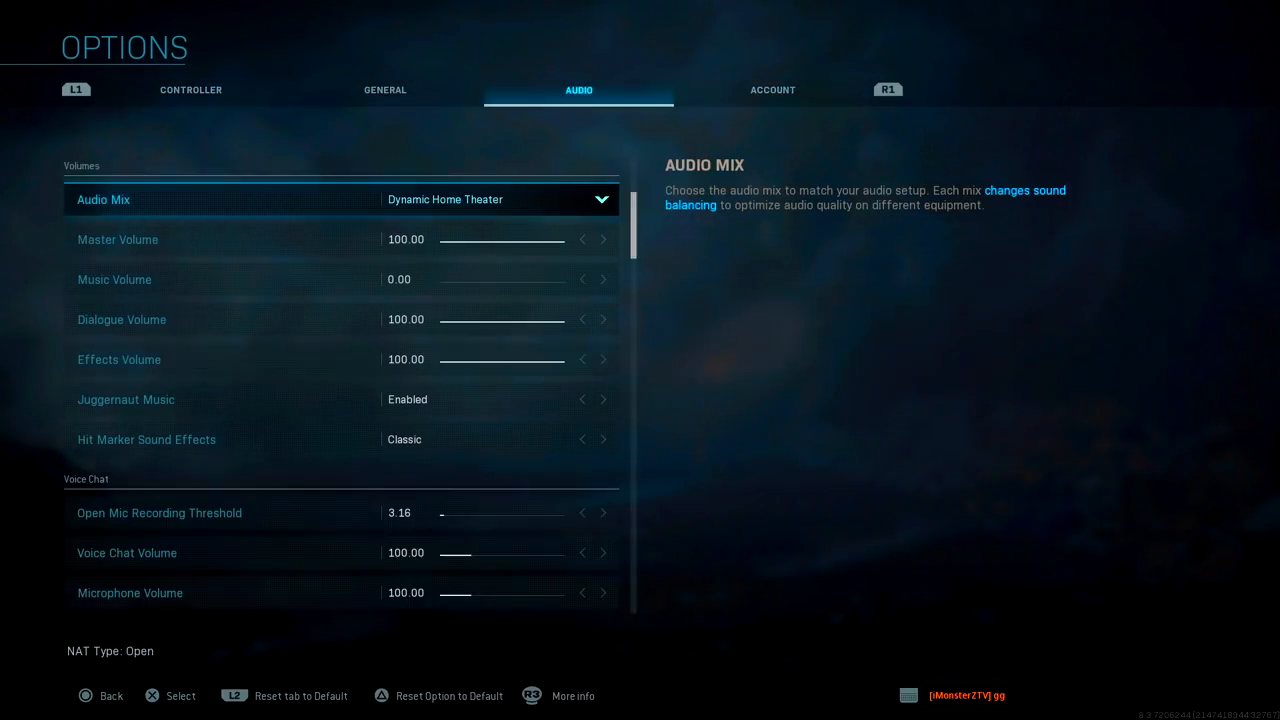
# Return to the Controller settings after music volume sits at 0.00
pyautogui.click(192, 90)
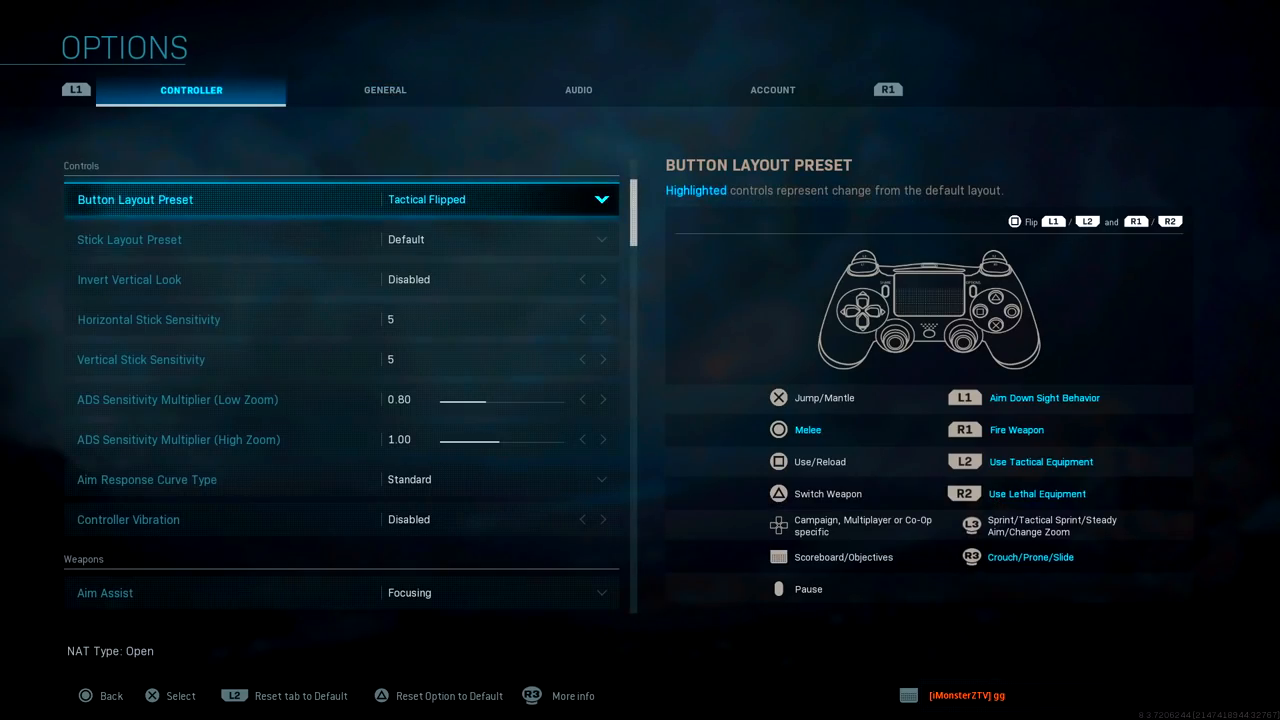